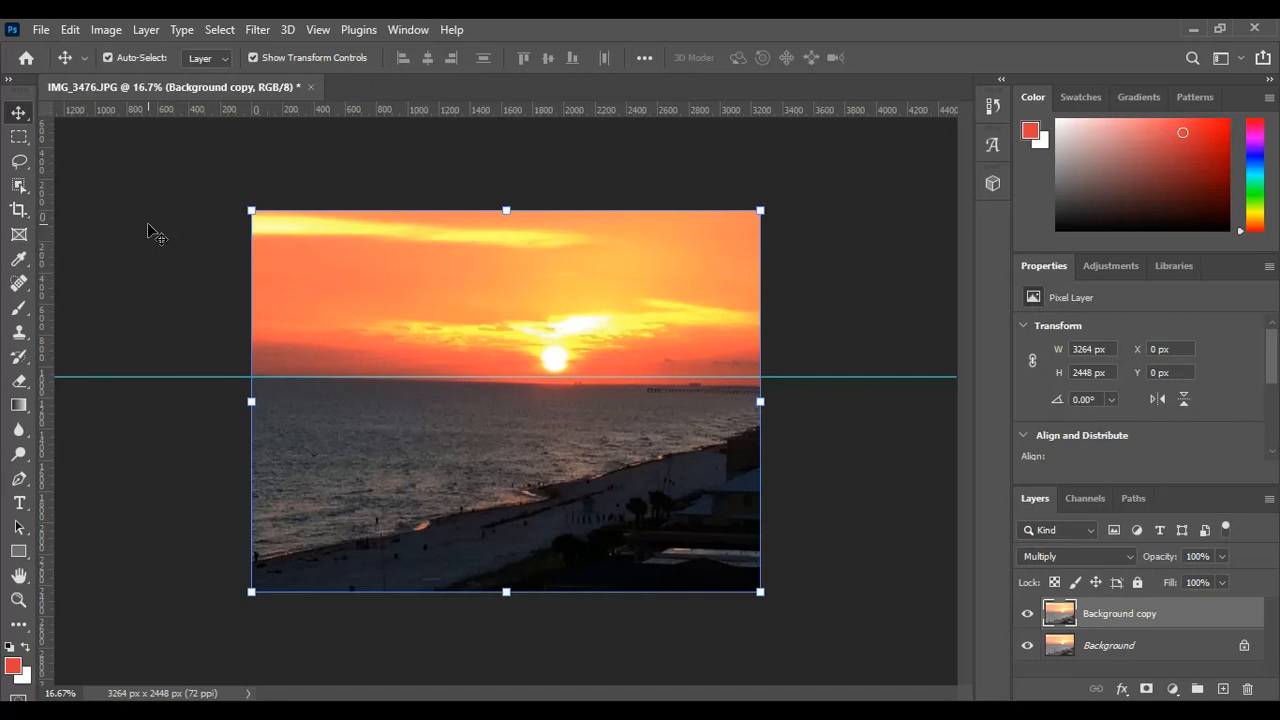
mouse_move(184, 350)
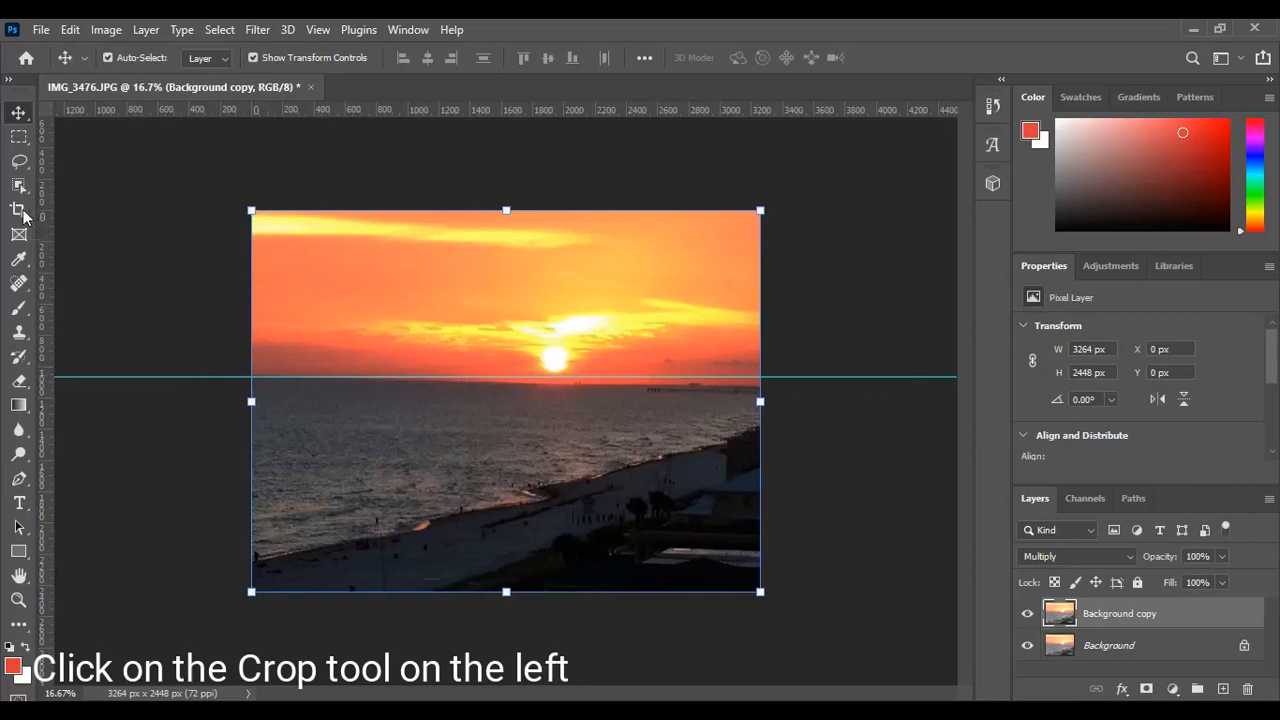
- Activate the Crop tool so the crop frame surrounds the whole sunset photo
click(18, 210)
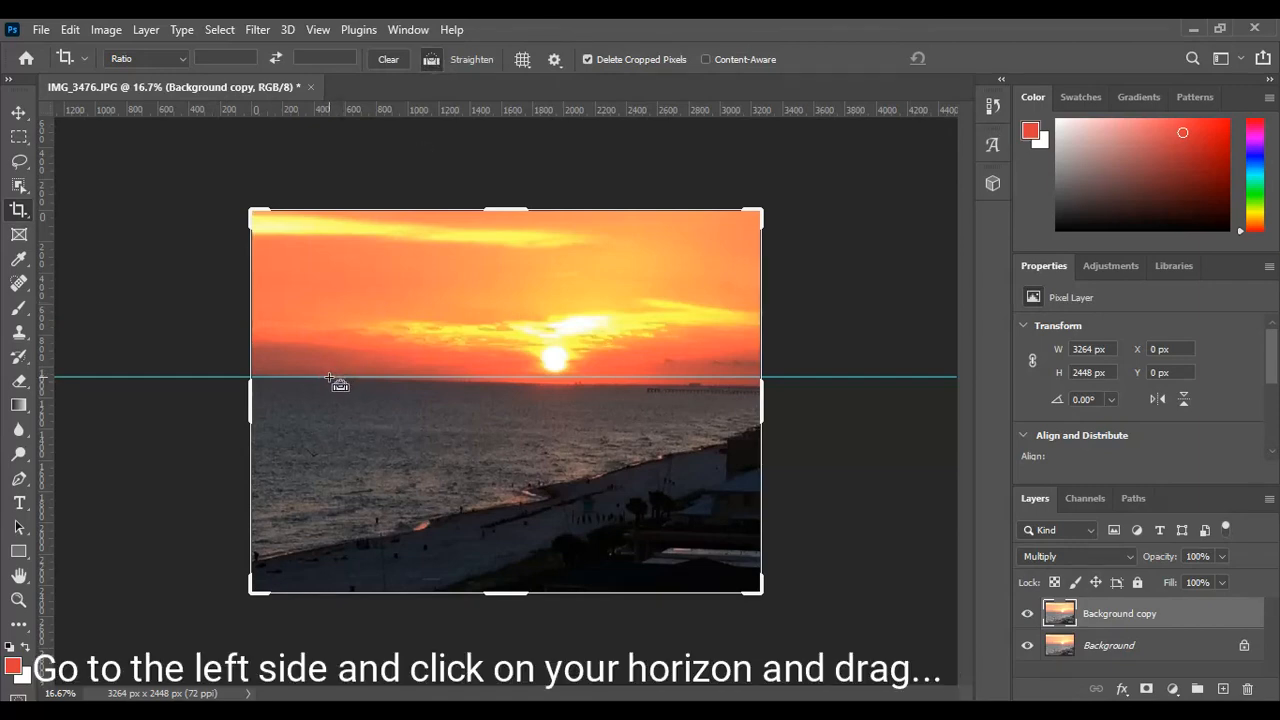
- Draw the Straighten line along the tilted horizon from its left end across the photo
drag(328, 378, 396, 378)
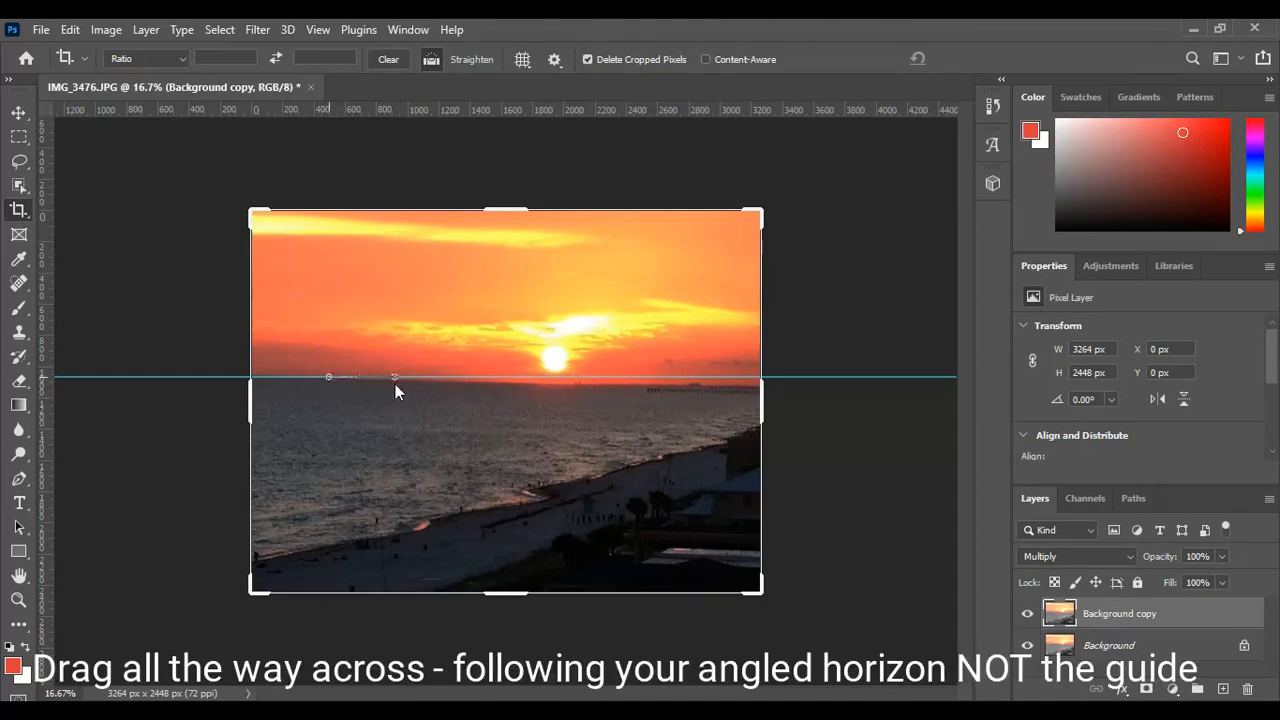
drag(328, 376, 616, 384)
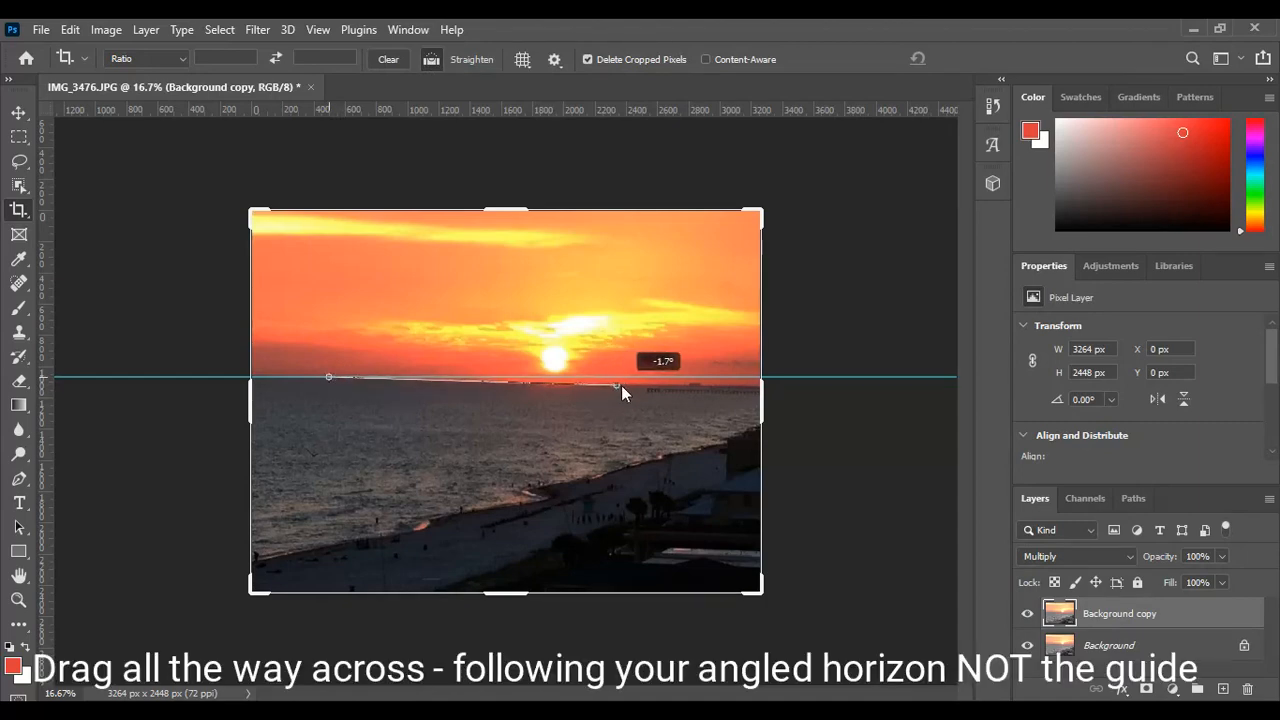
drag(620, 384, 696, 388)
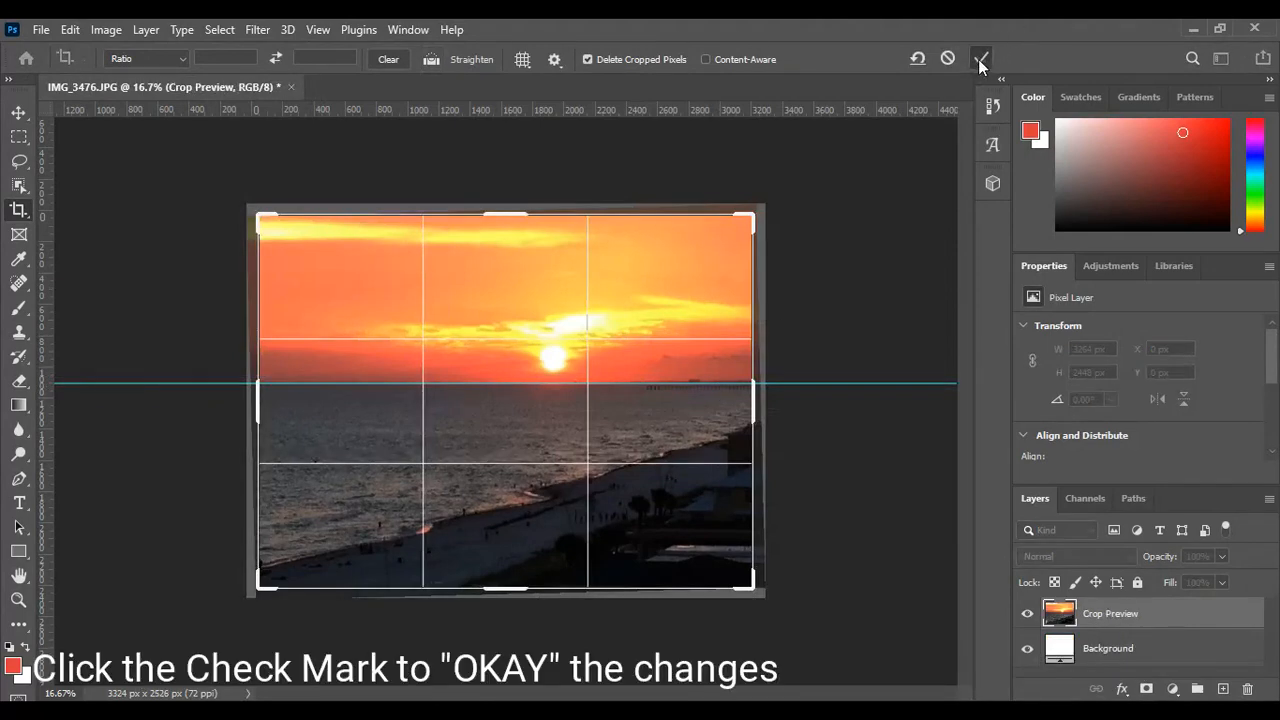
- Commit the straightened crop so the horizon is level, then return to the Move tool
click(980, 58)
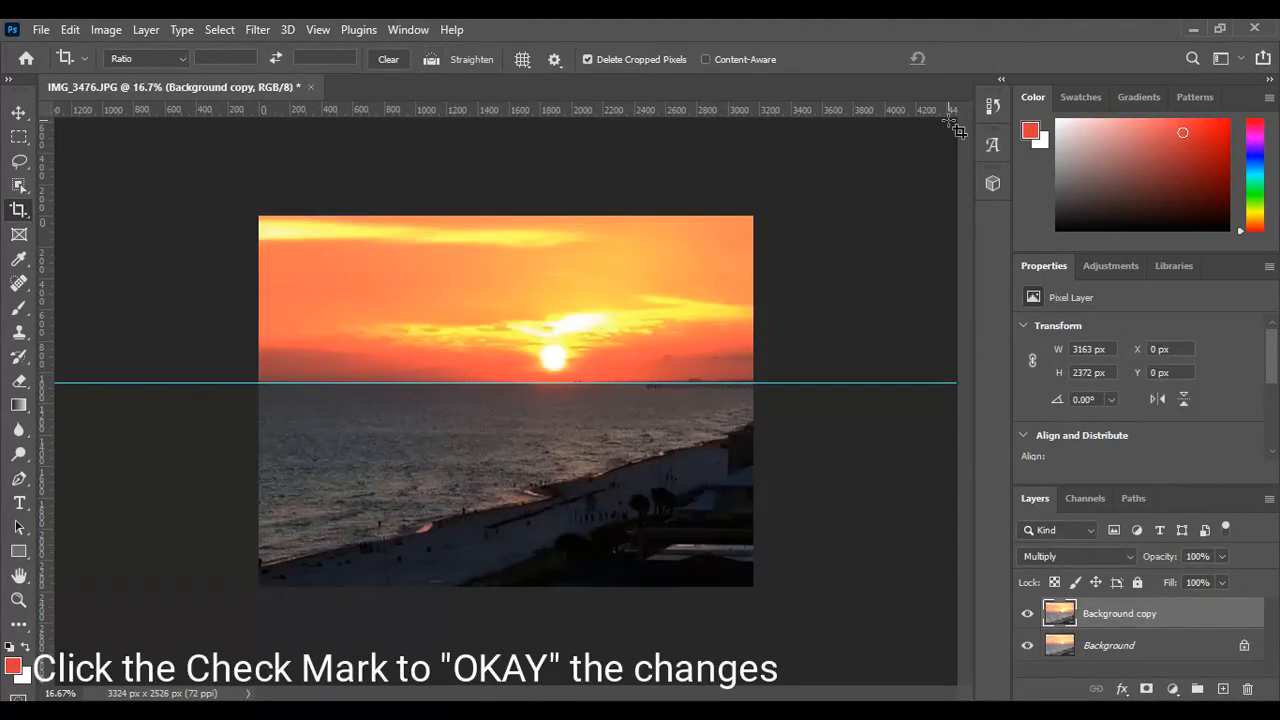
click(950, 130)
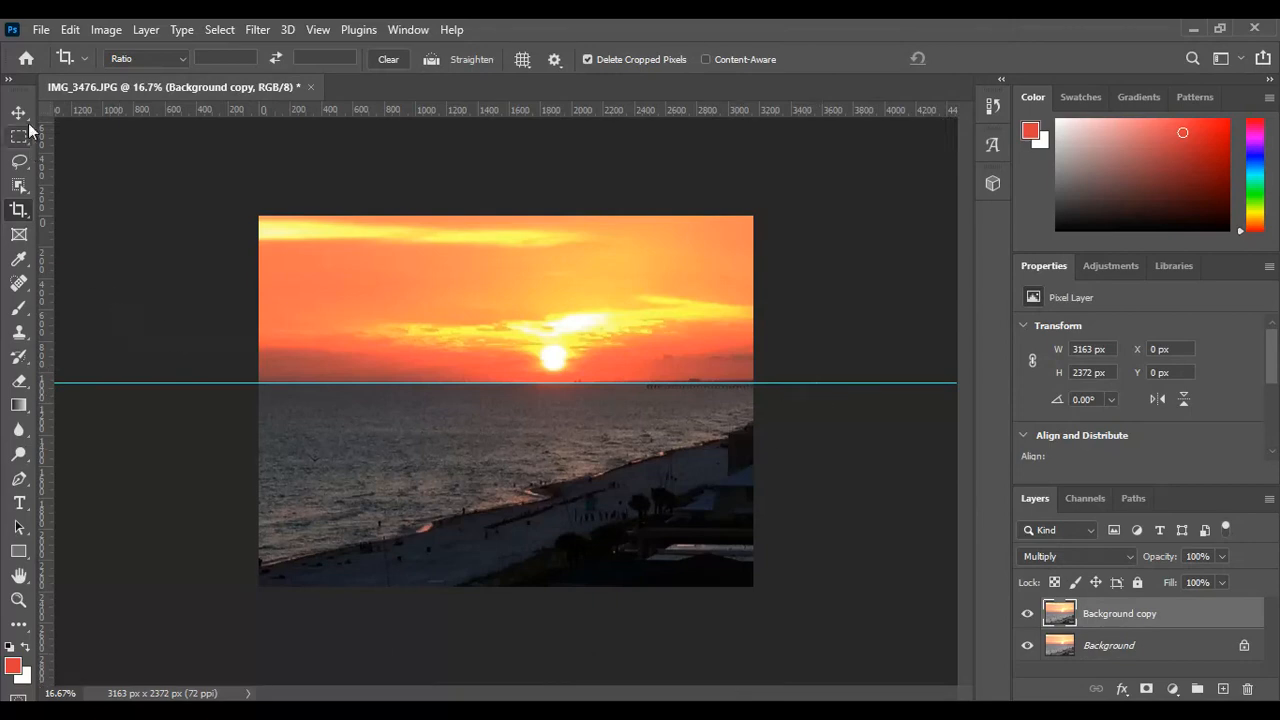
click(18, 112)
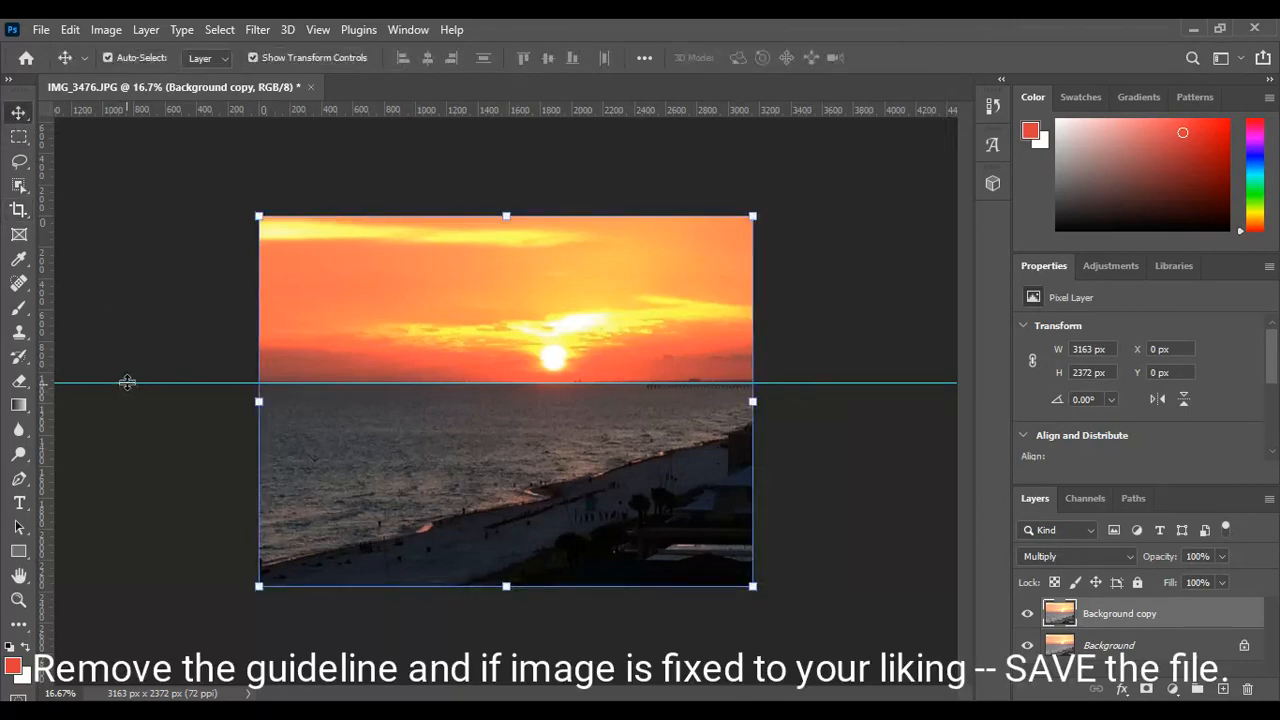